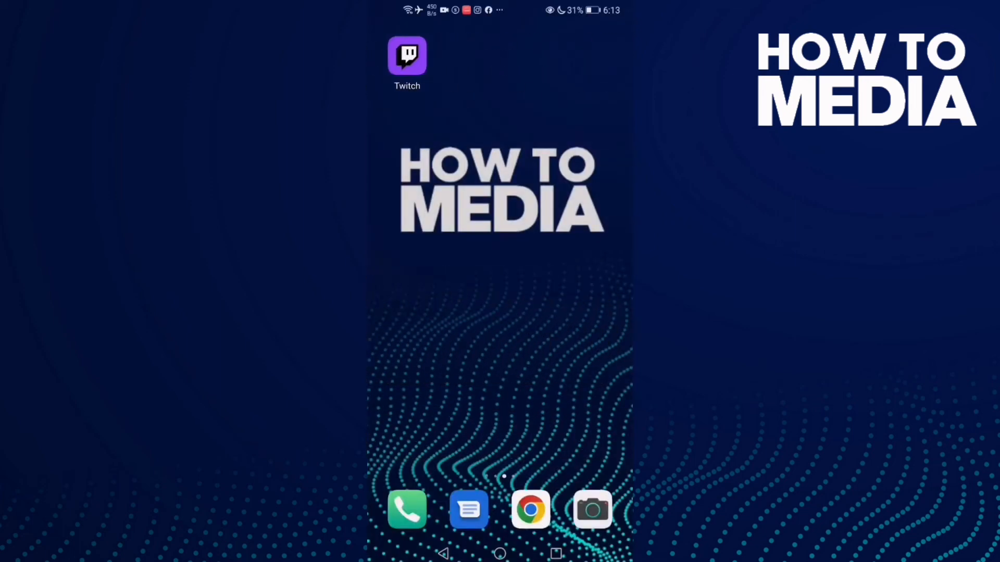
Launch Twitch and reach Account Settings through the profile avatar's account menu.
left_click(407, 56)
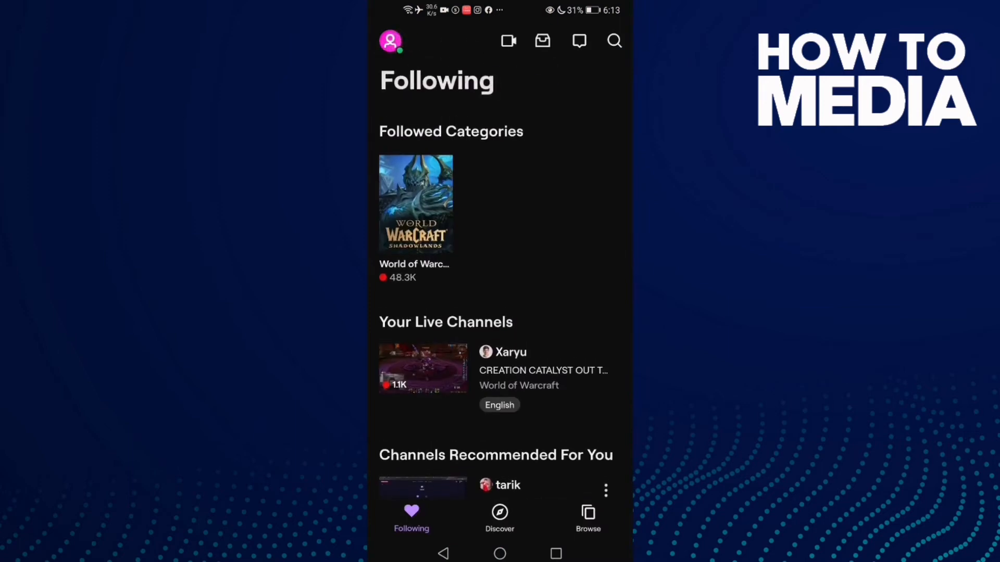
left_click(389, 40)
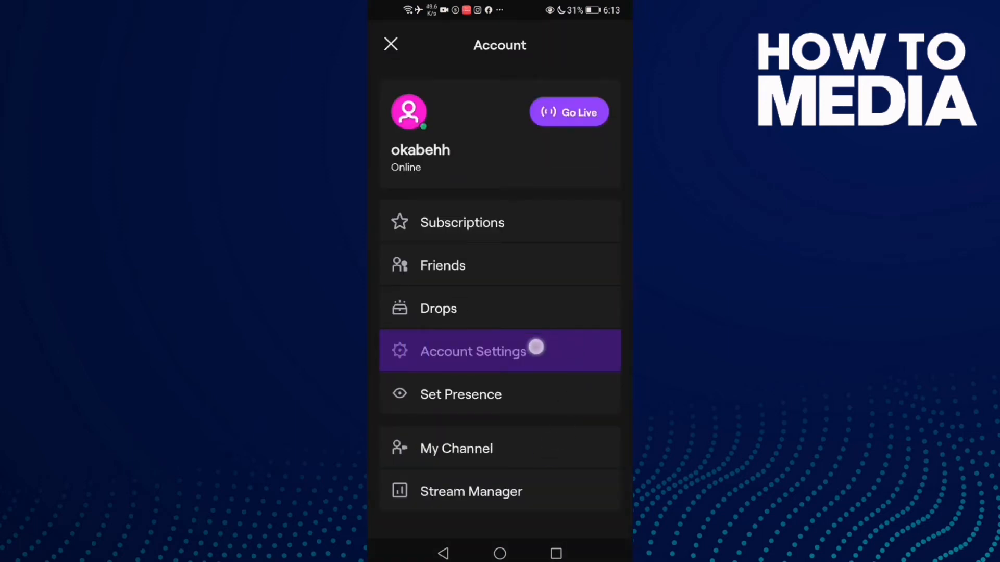
left_click(472, 351)
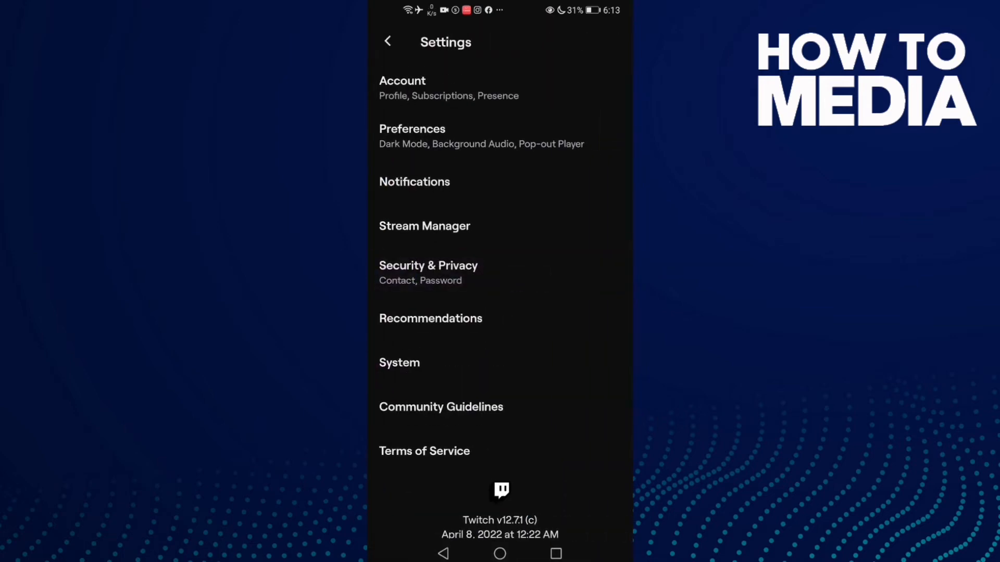
Go into Security & Privacy and scroll to the Phone (Add a number) entry.
left_click(428, 273)
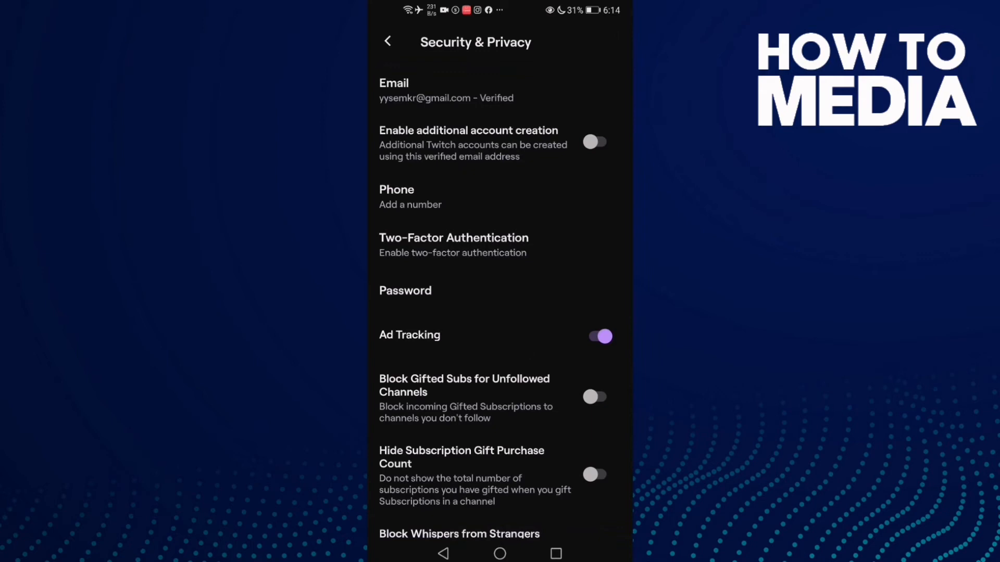
scroll("up", 3)
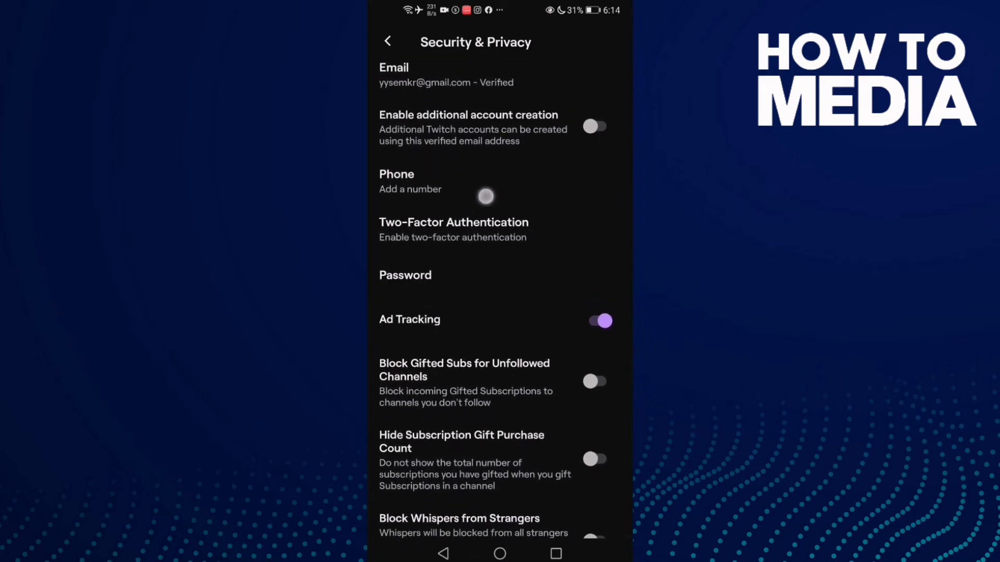
scroll("up", 3)
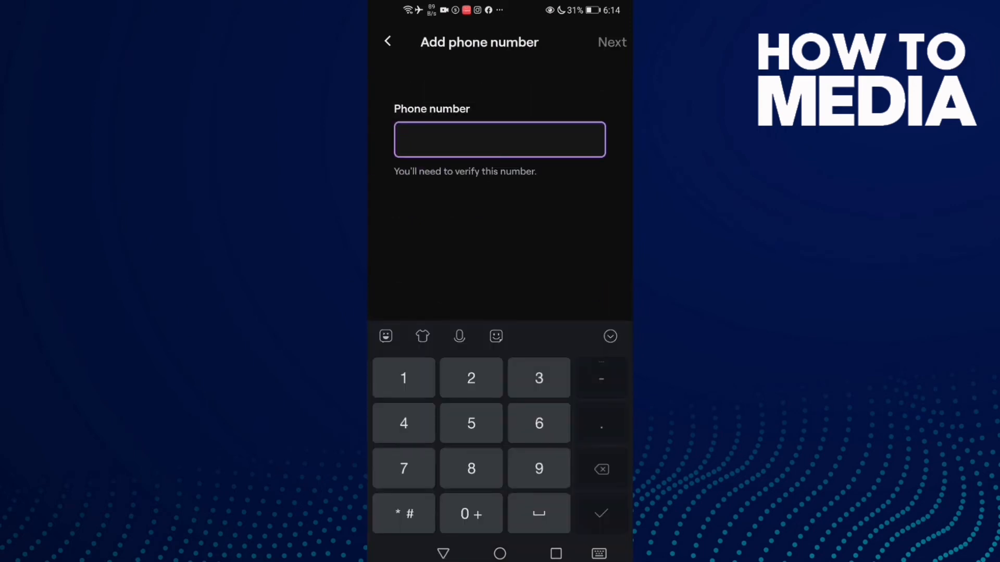
Enter 76498 as the phone number, see it rejected as invalid, and back out to Security & Privacy.
type("76498")
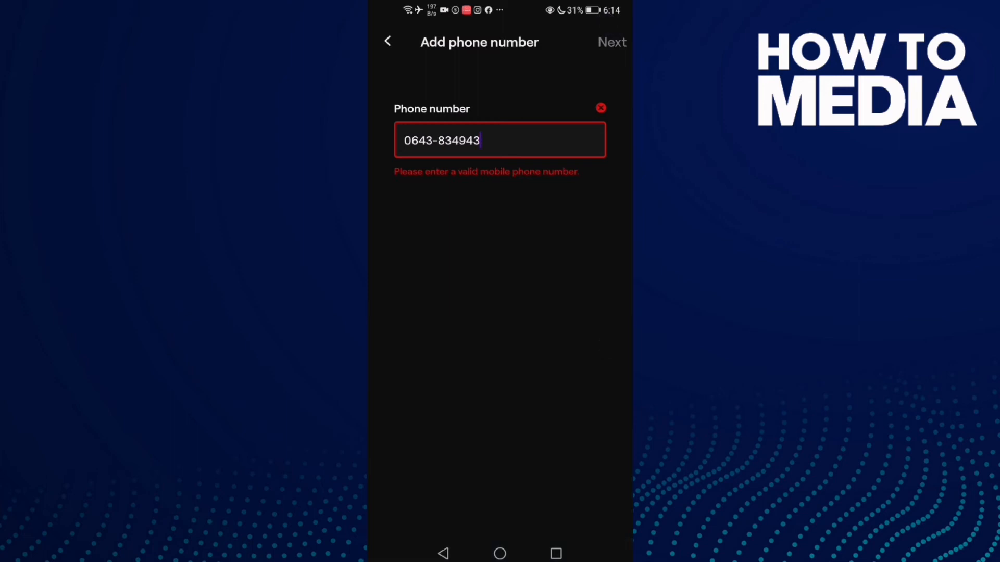
left_click(387, 42)
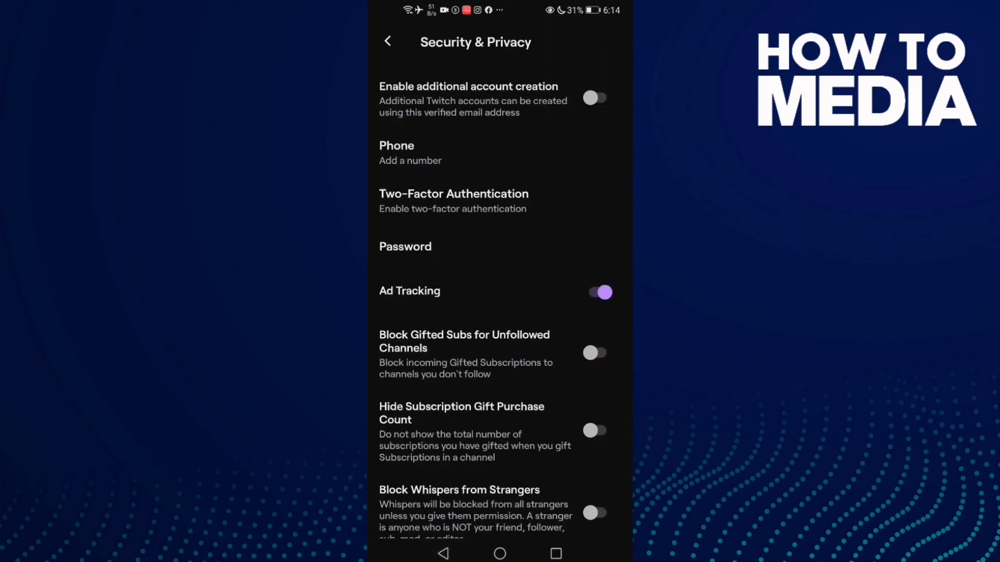